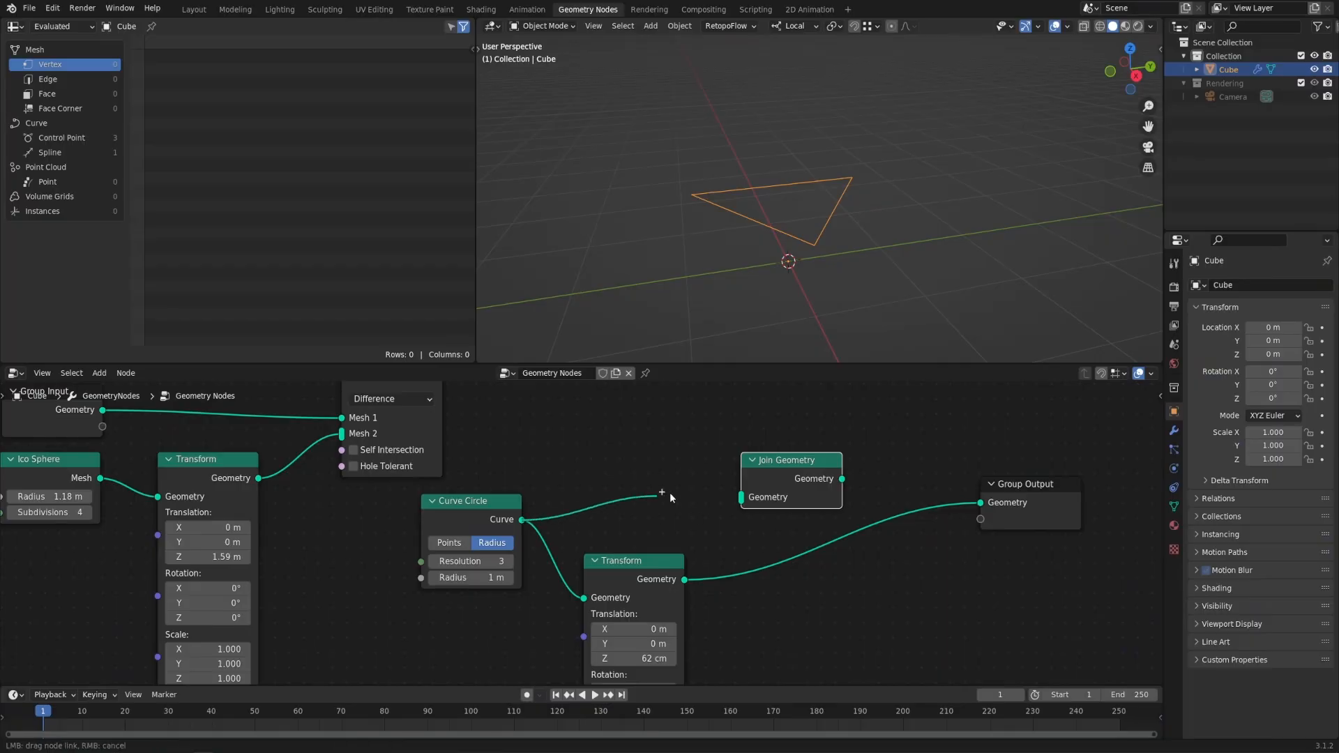
Step: Link the Curve Circle and transformed geometry into the Join Geometry node
drag(787, 460, 802, 467)
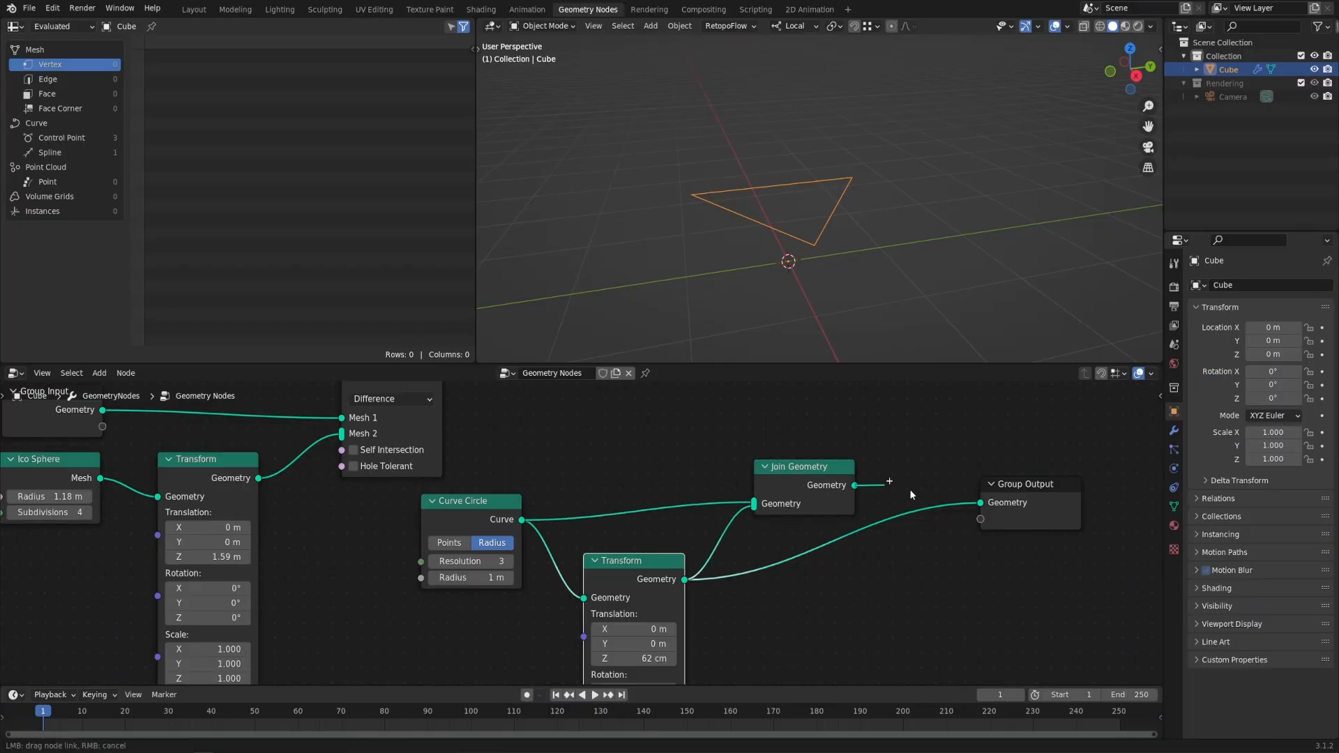
click(498, 570)
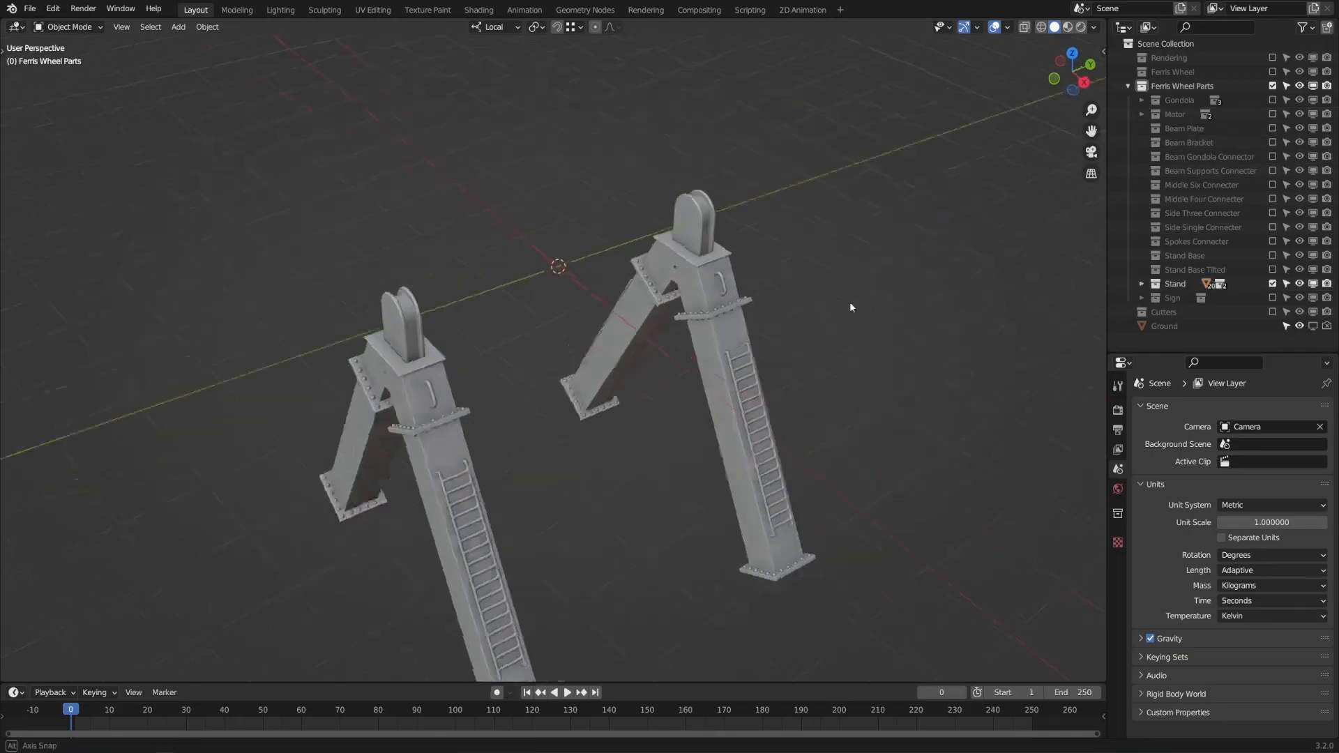
click(556, 9)
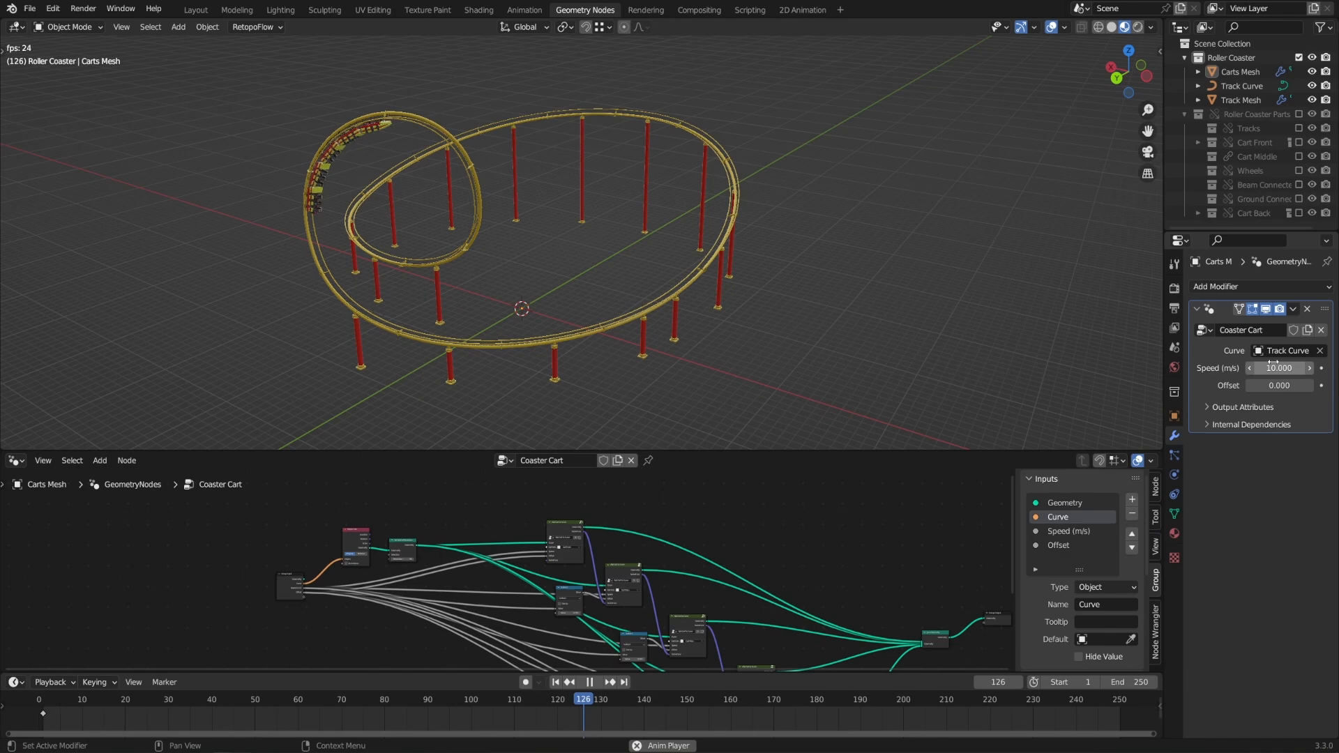
Step: Raise the Coaster Cart modifier's Speed from 10 to 50 m/s
text(50)
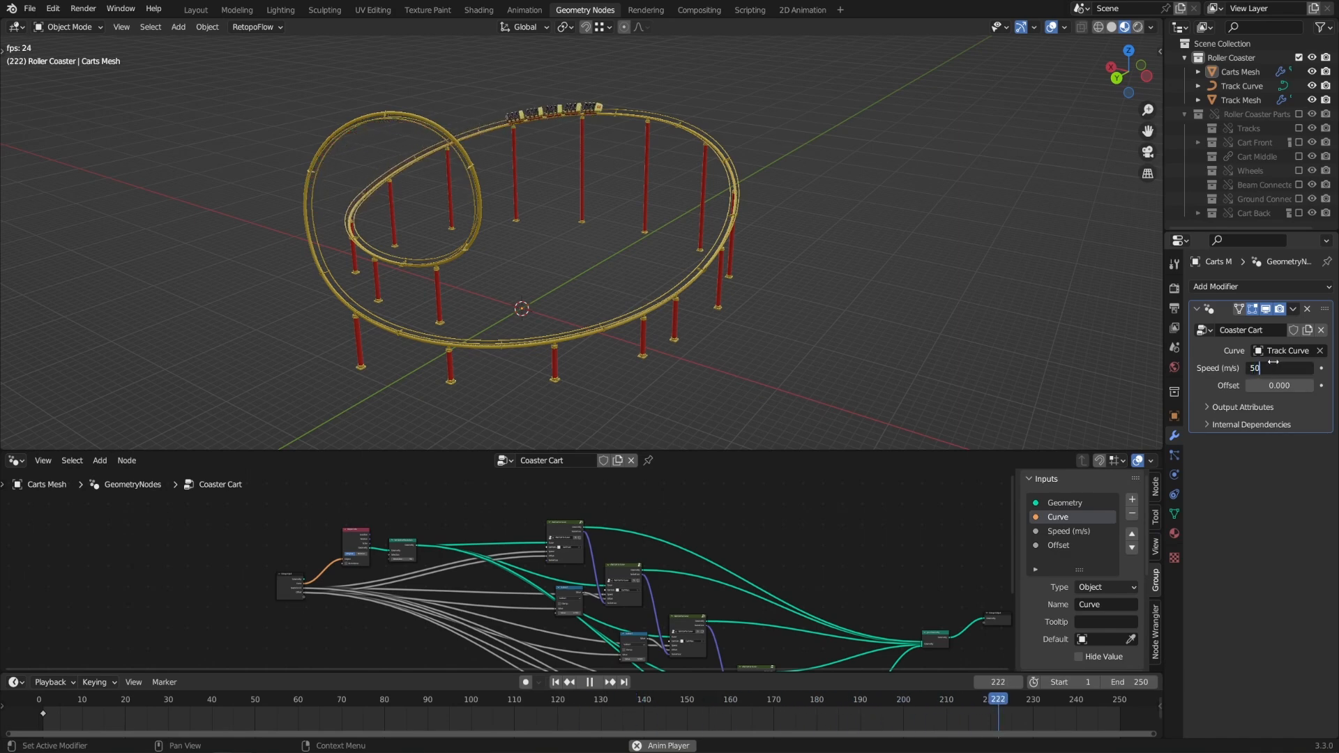